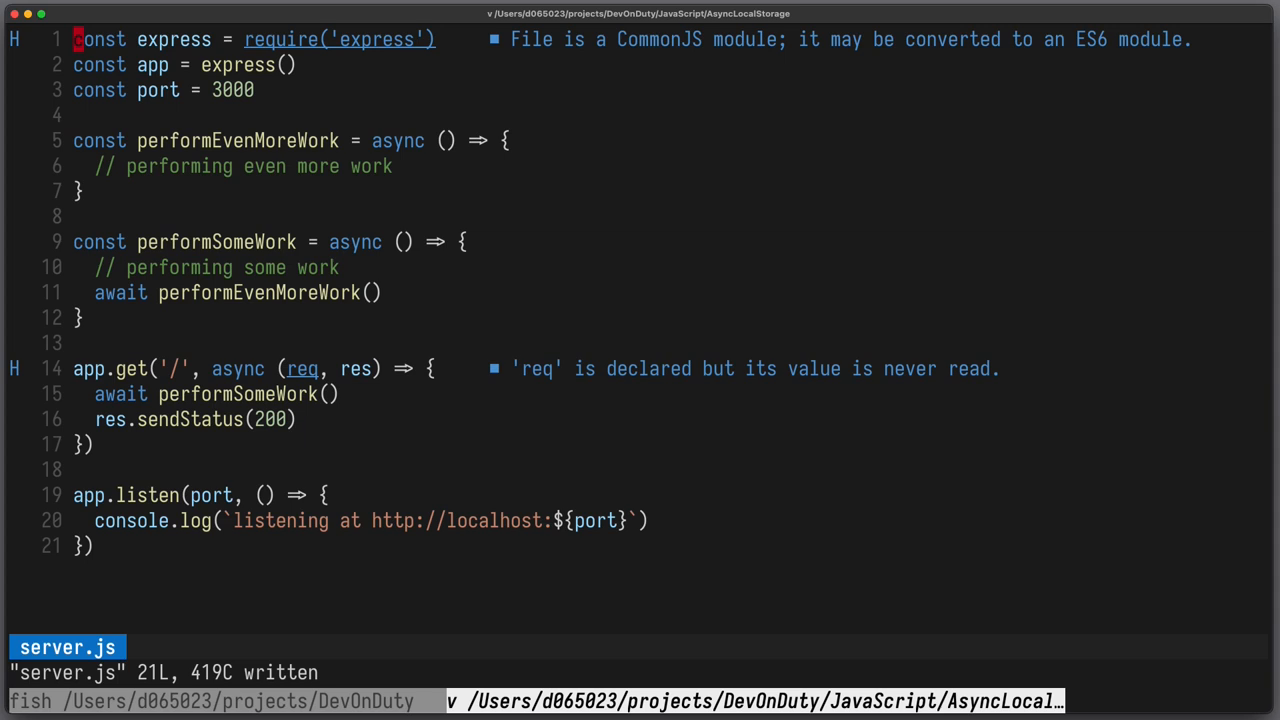
# - Declare 'let reqId = 0' above app.get and add 'reqId++' inside the route handler
pyautogui.press('V')
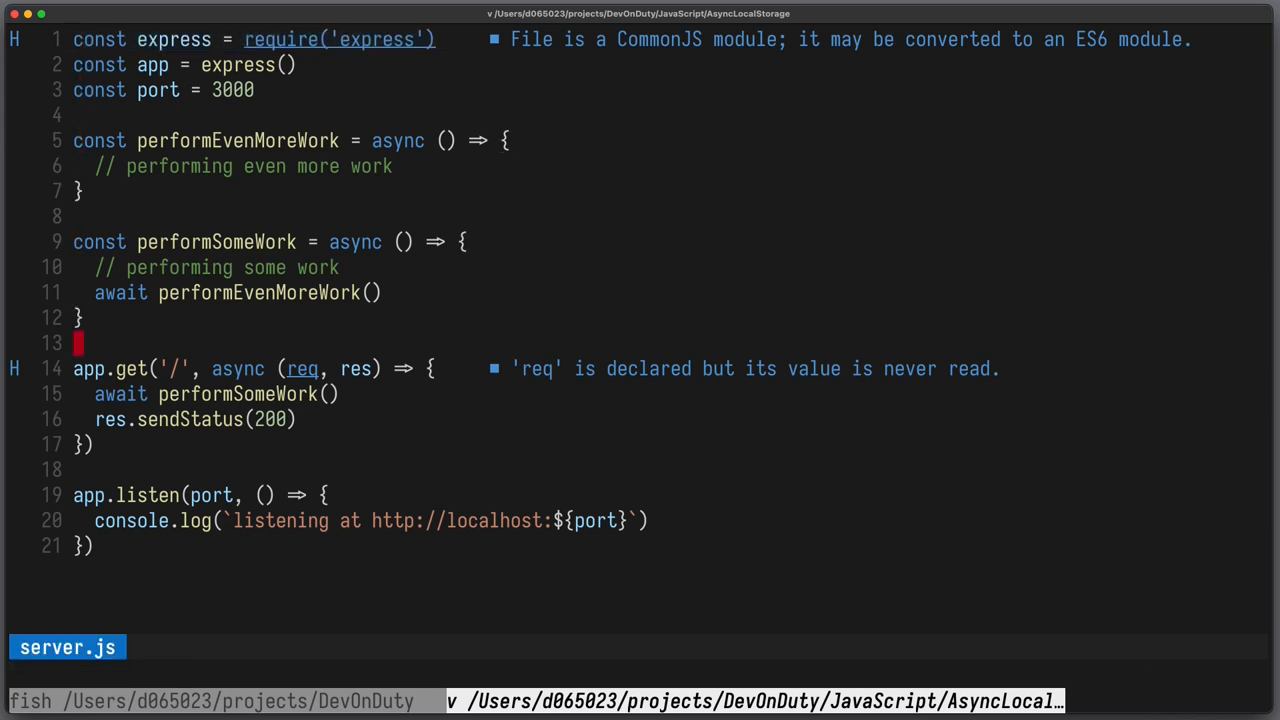
pyautogui.press('V')
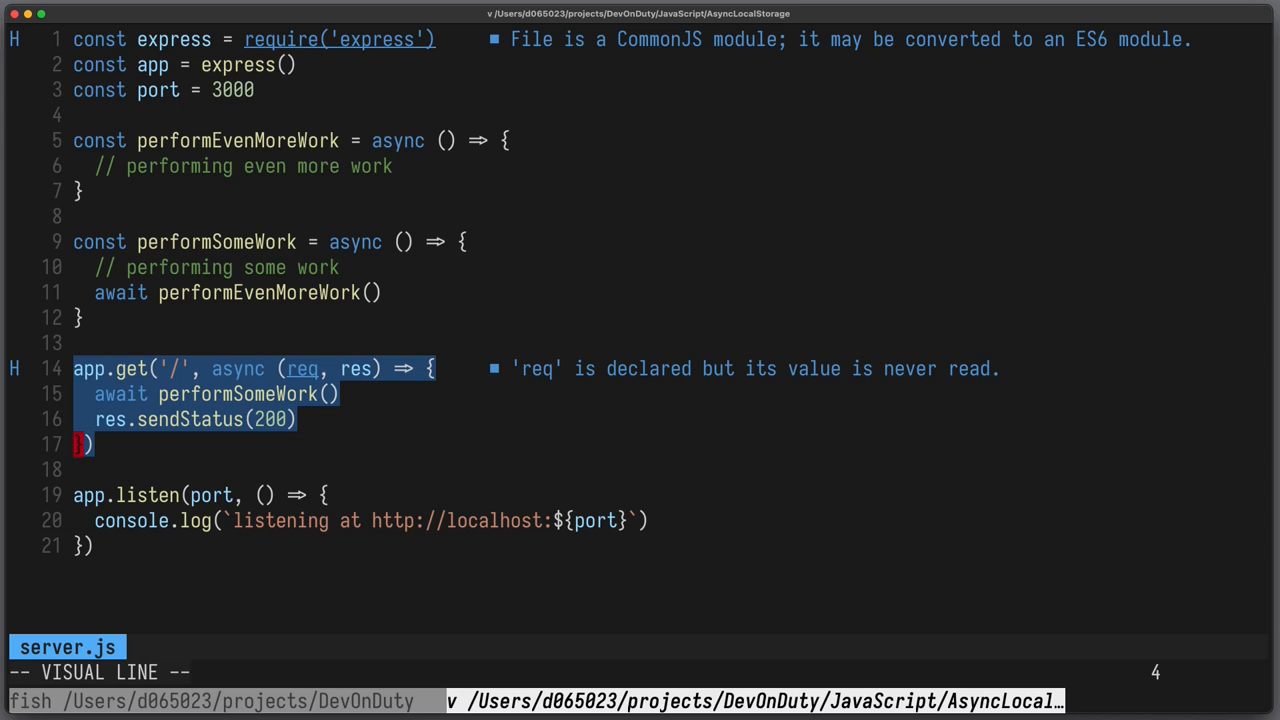
pyautogui.press('Escape')
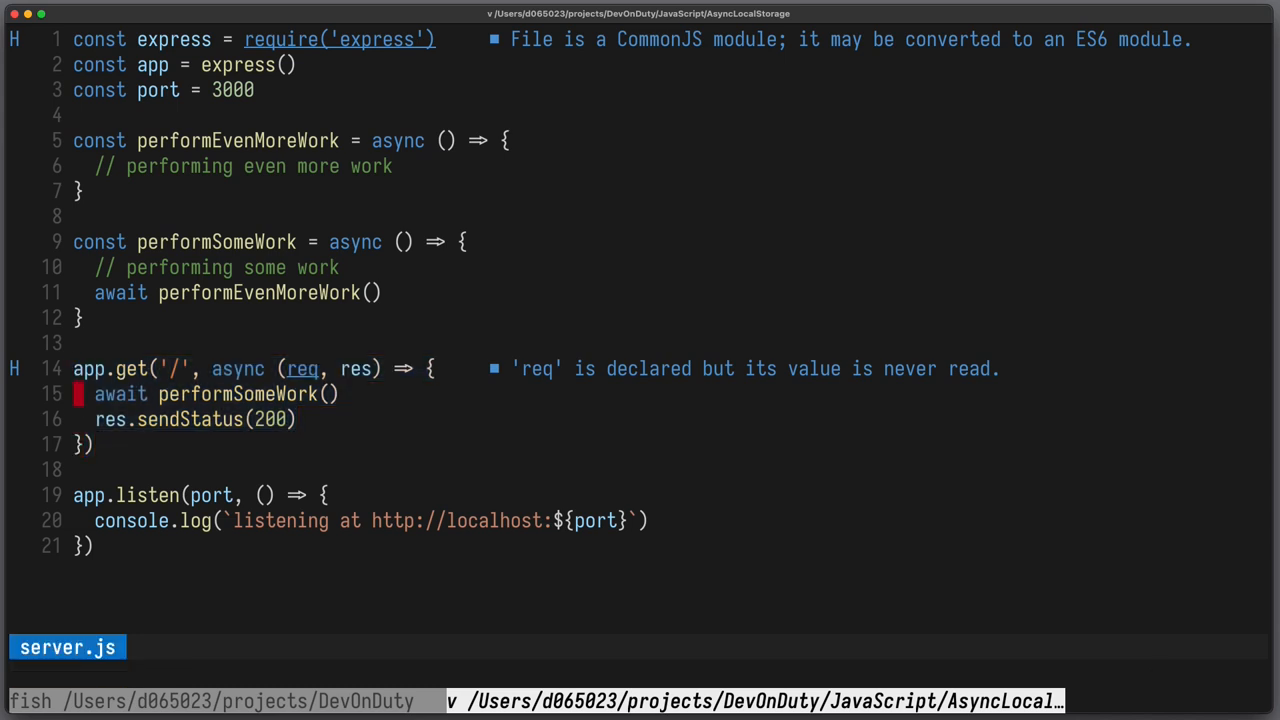
pyautogui.press('V')
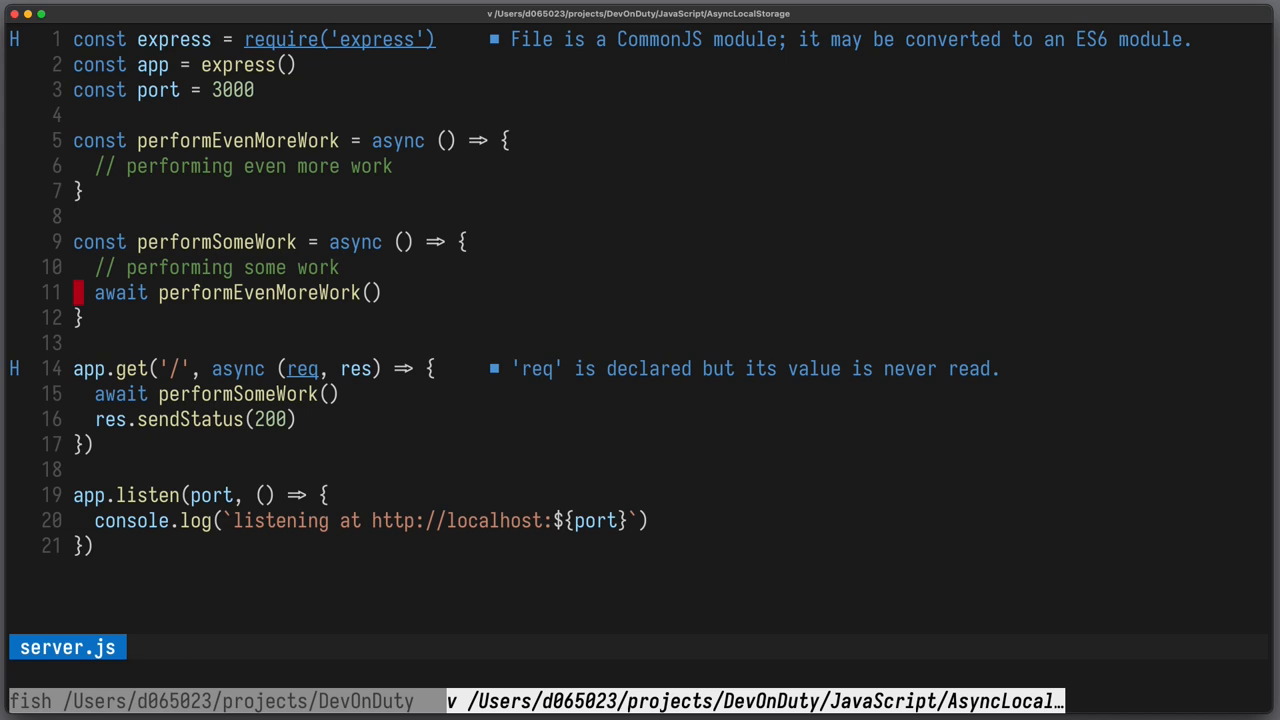
pyautogui.press('V')
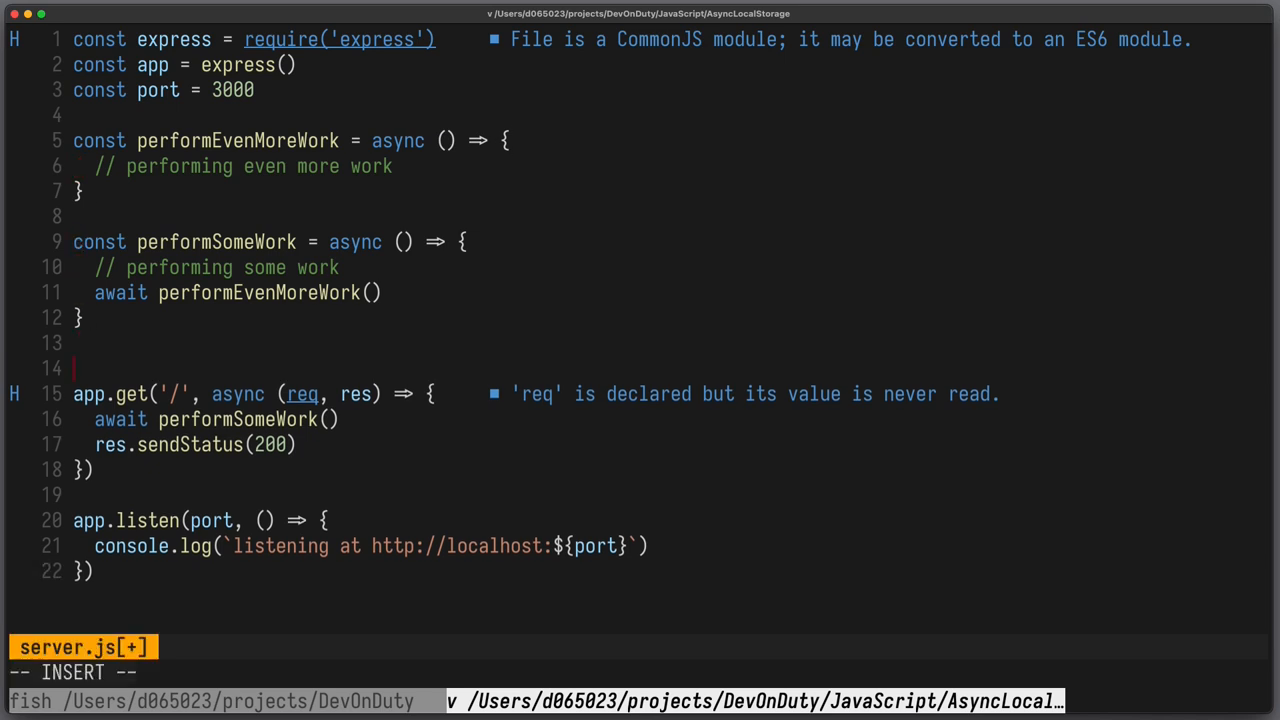
pyautogui.write('let')
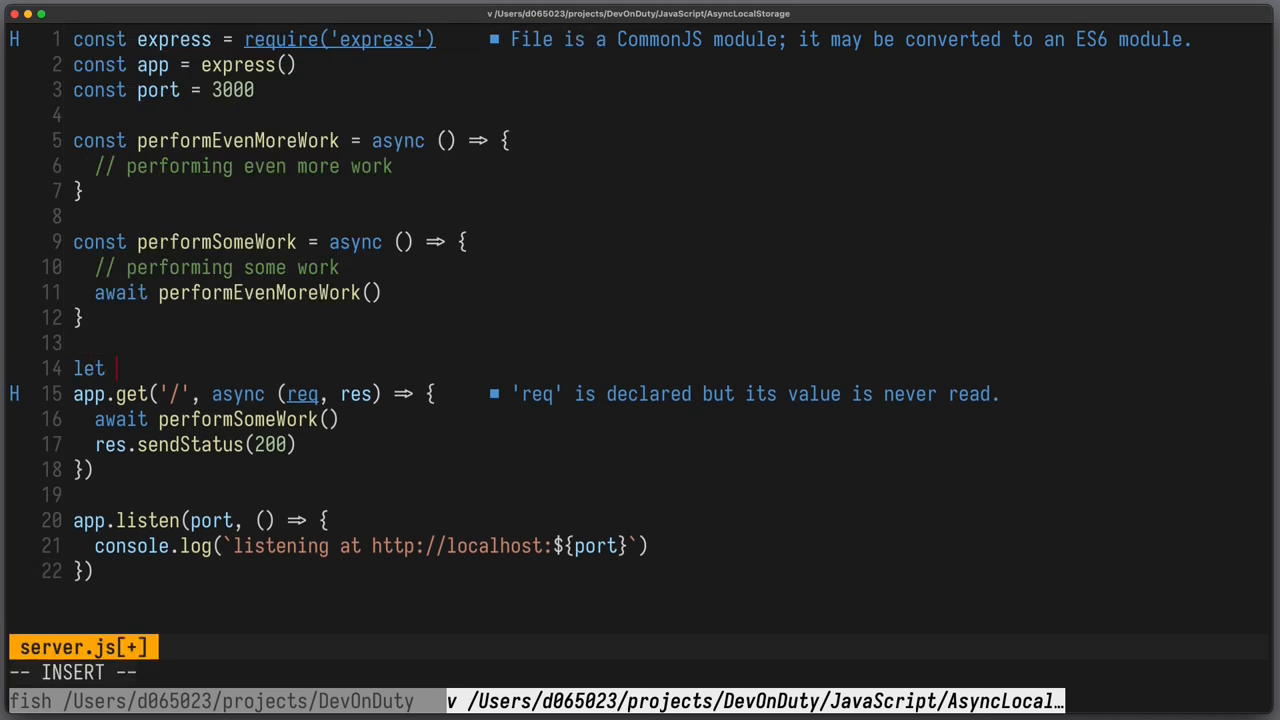
pyautogui.write('reqId = 0')
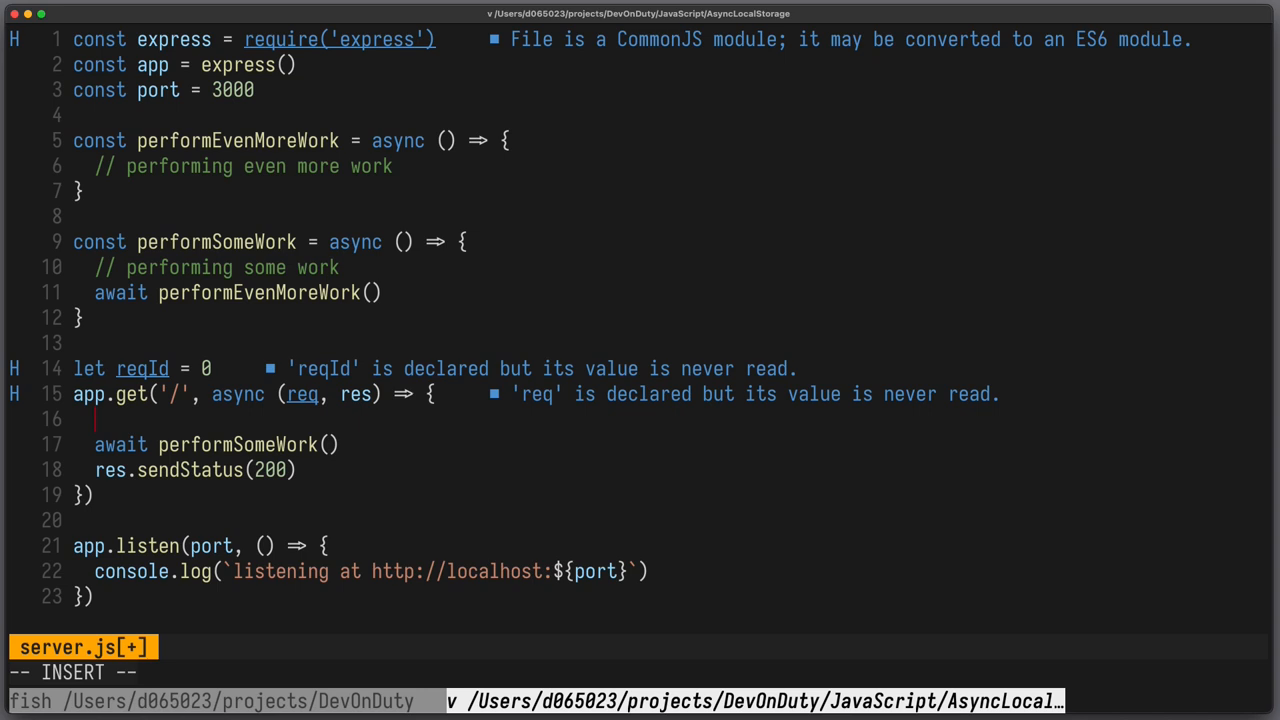
pyautogui.write('reqId++')
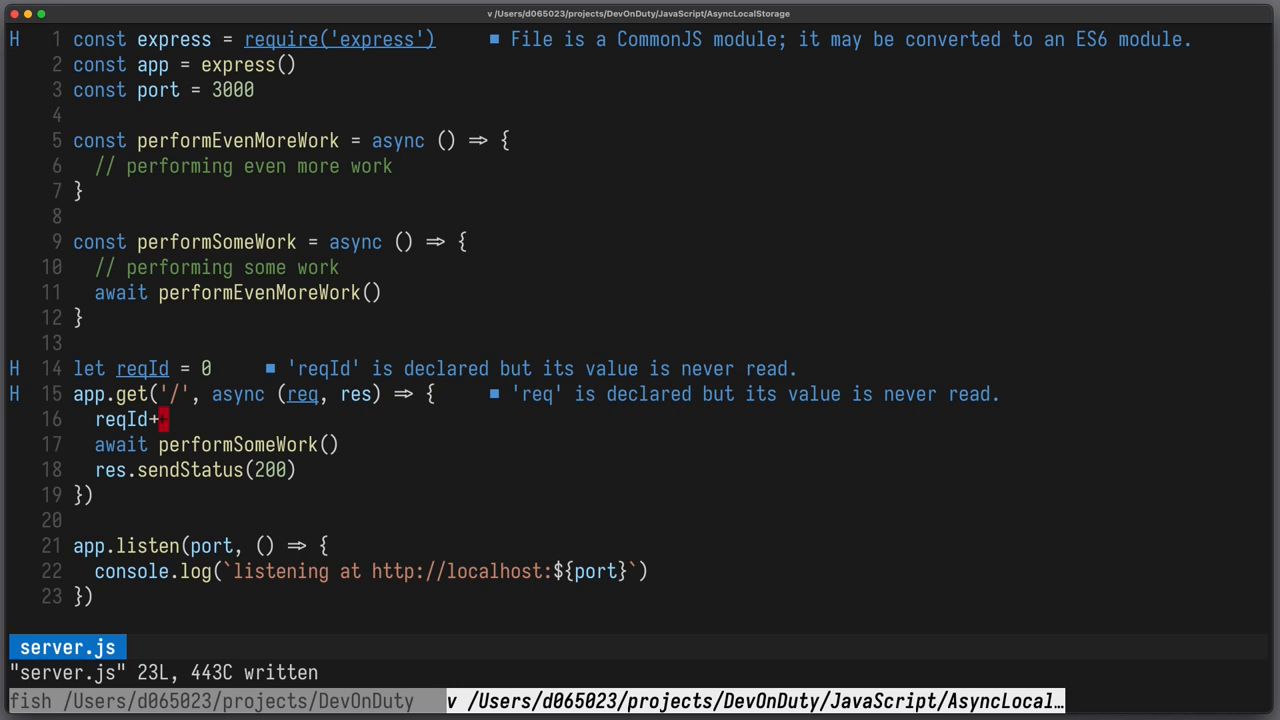
pyautogui.press('V')
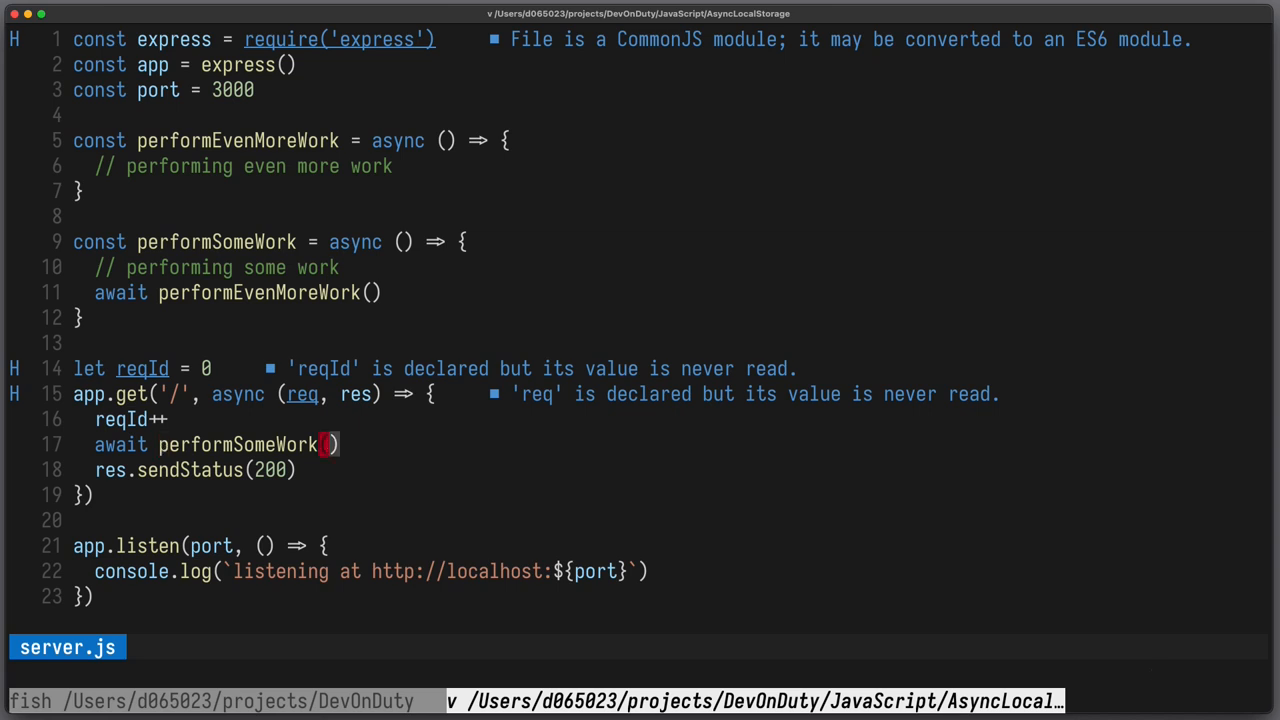
# - Thread reqId through both work functions and log 'performing work for' reqId in performEvenMoreWork
pyautogui.write('reqId')
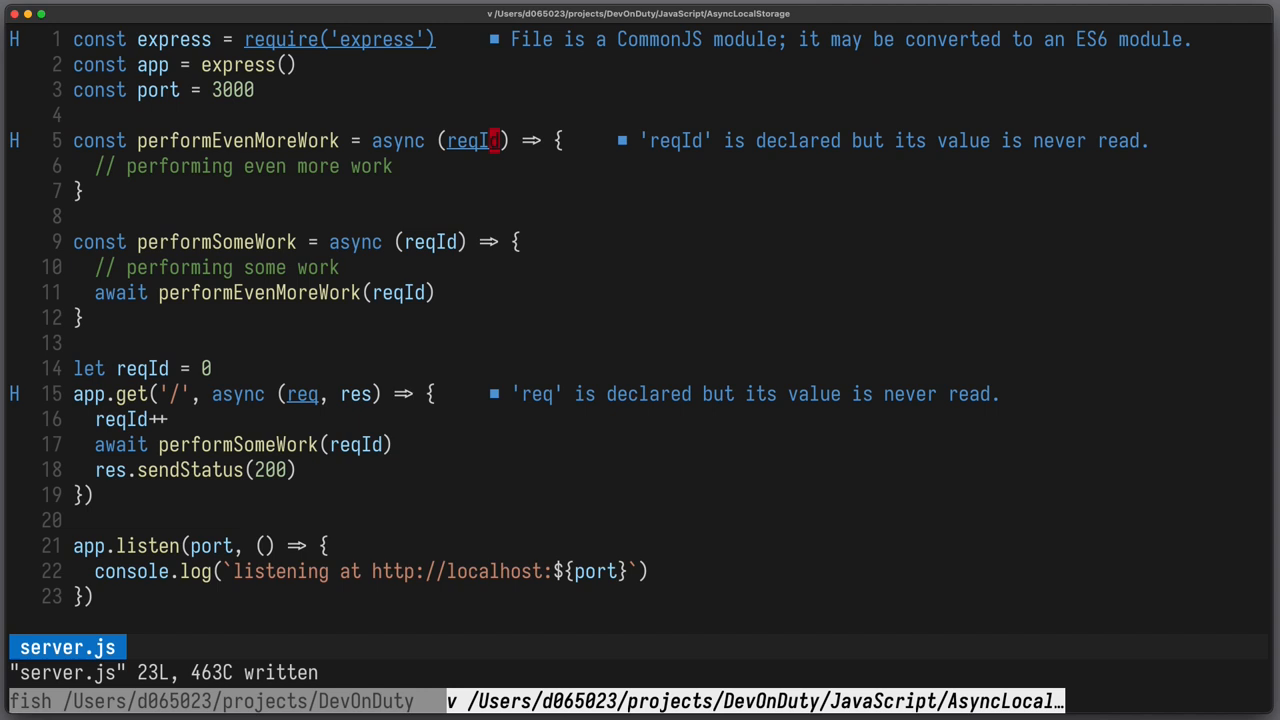
pyautogui.write("console.log('performing work for', reqId")
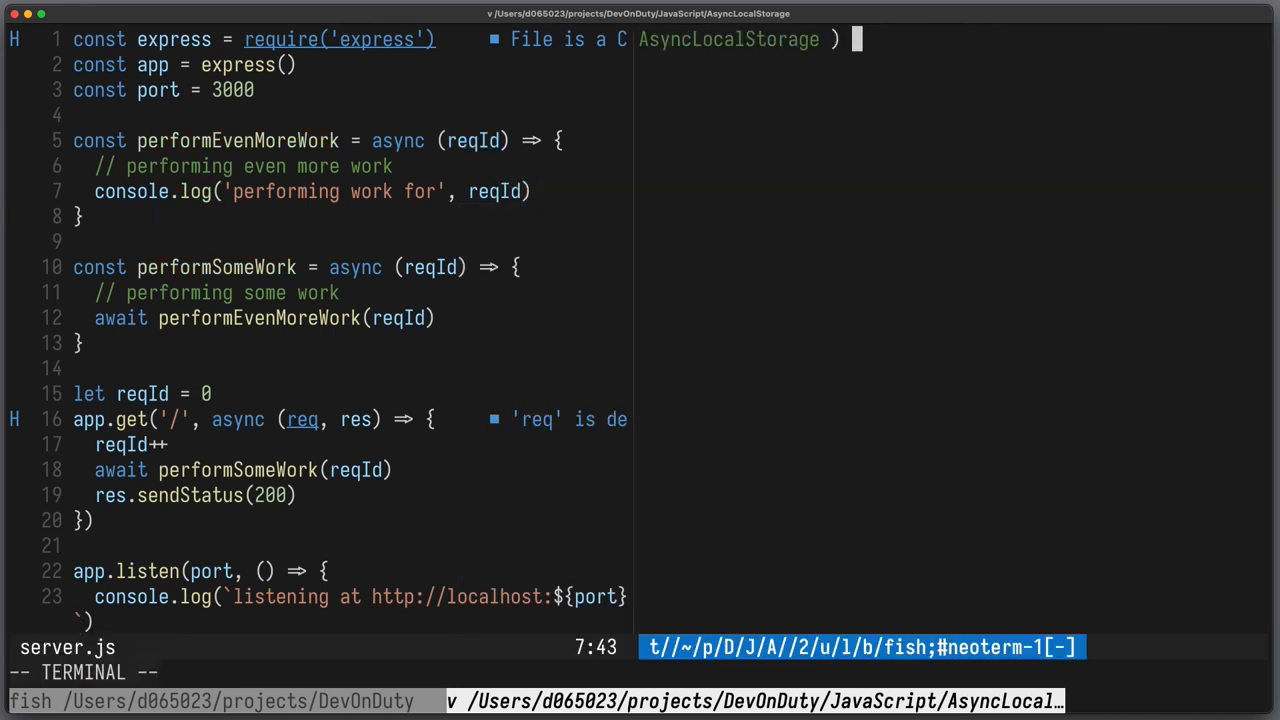
# - Run 'node server.js' in the terminal split, see 'performing work for 1', then return to the code
pyautogui.write('node server.js')
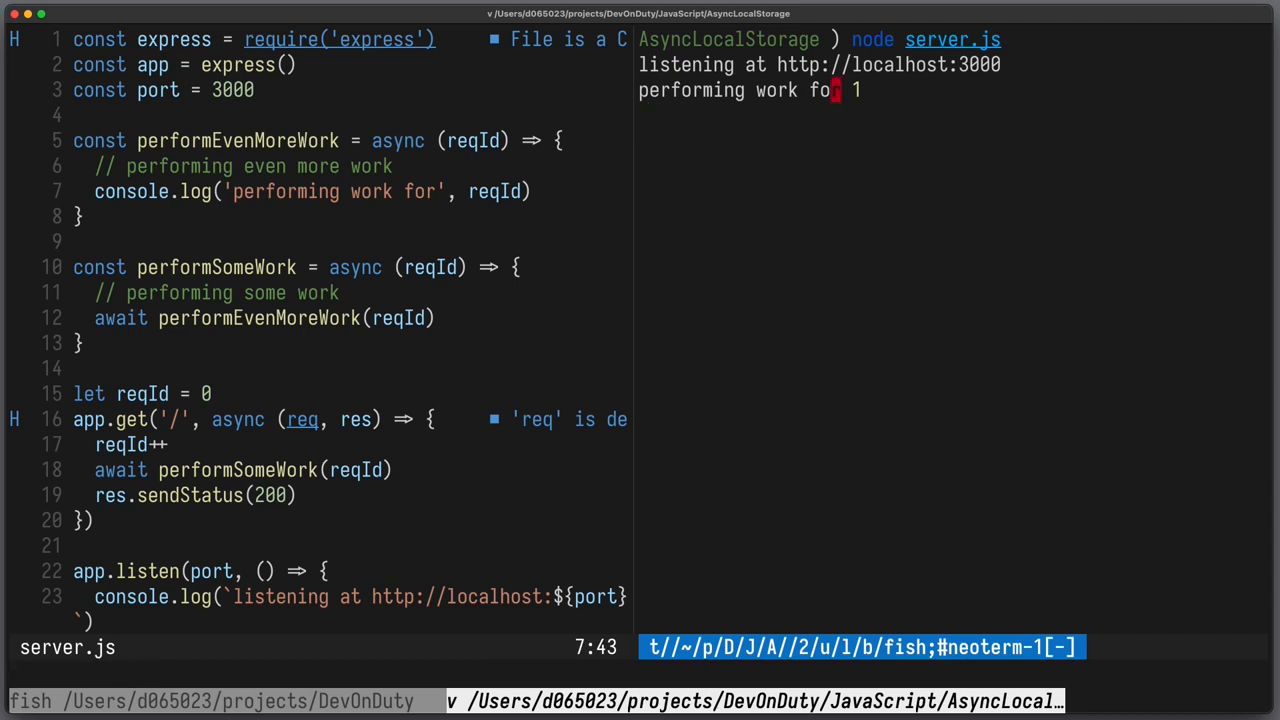
pyautogui.press('V')
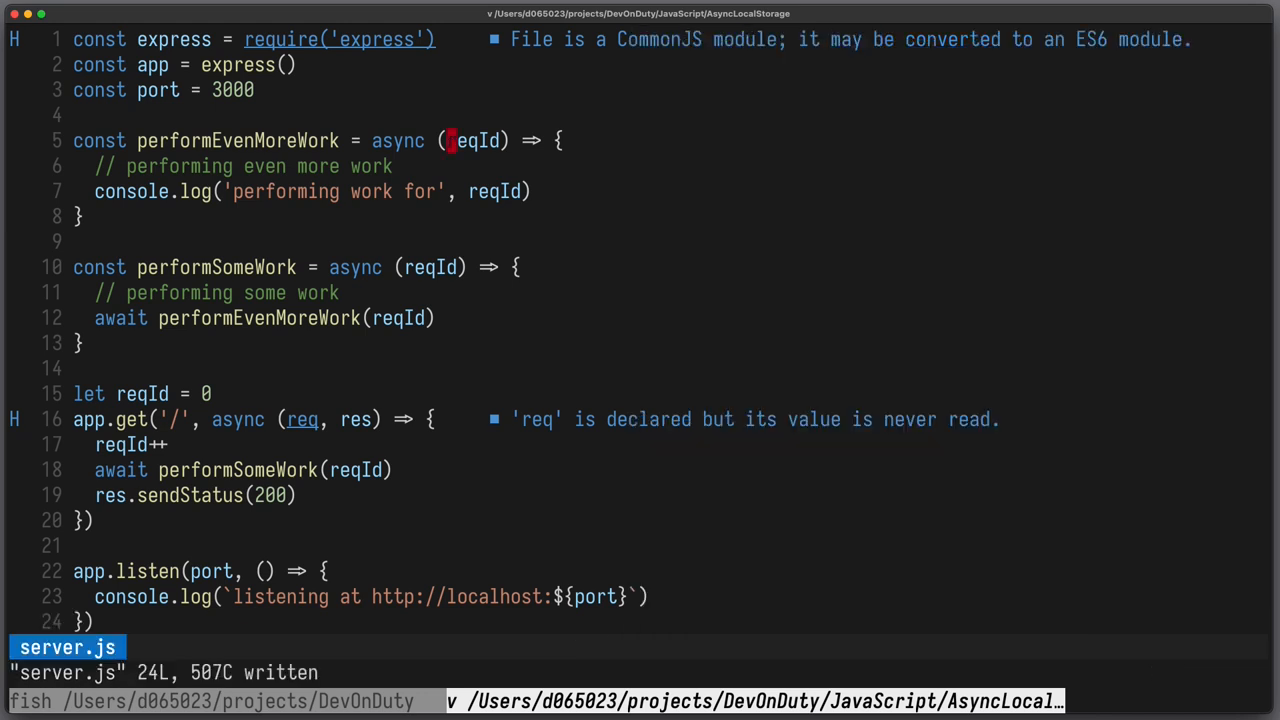
# - Strip the reqId parameters and arguments from both work functions, then begin a new line after reqId++
pyautogui.press('V')
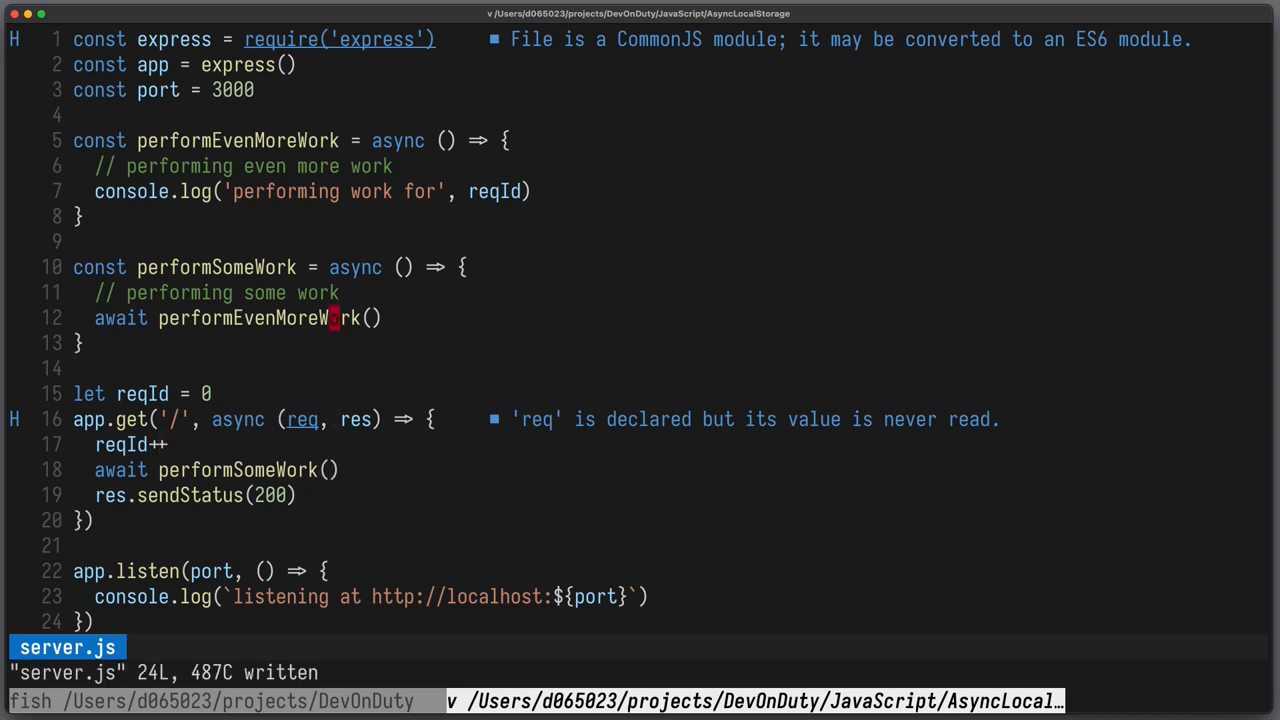
pyautogui.press('V')
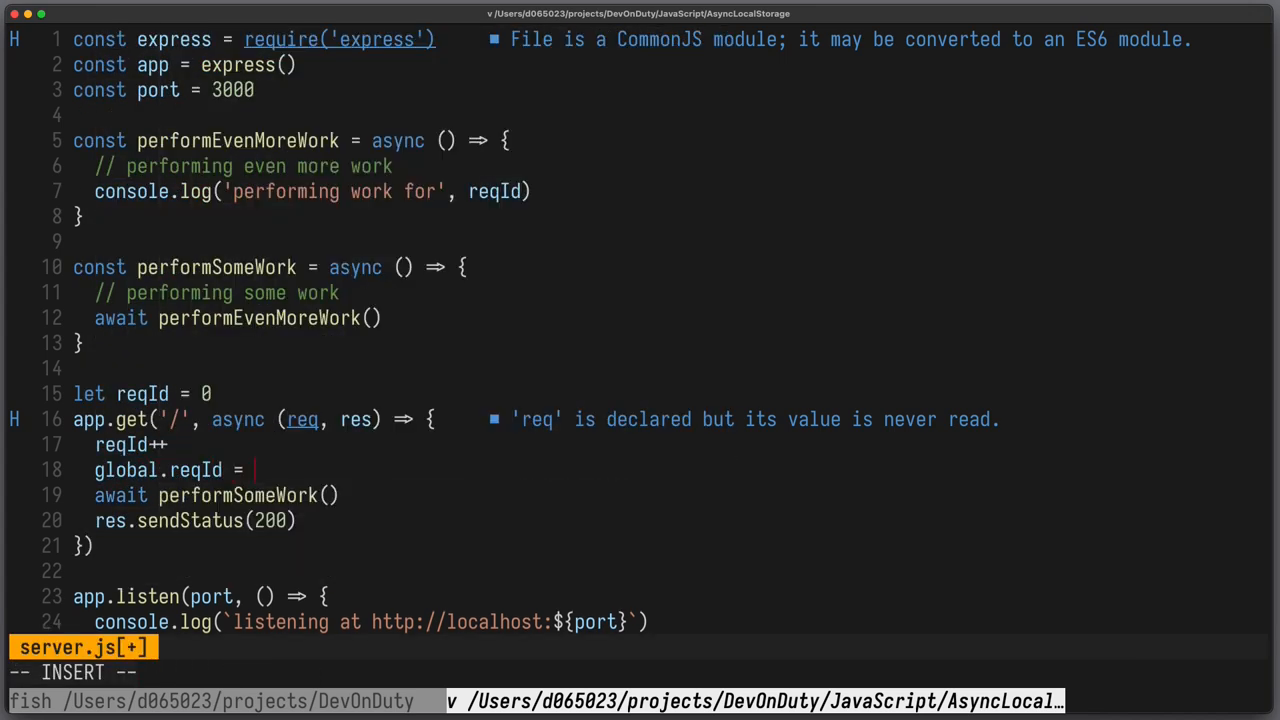
pyautogui.write('reqId')
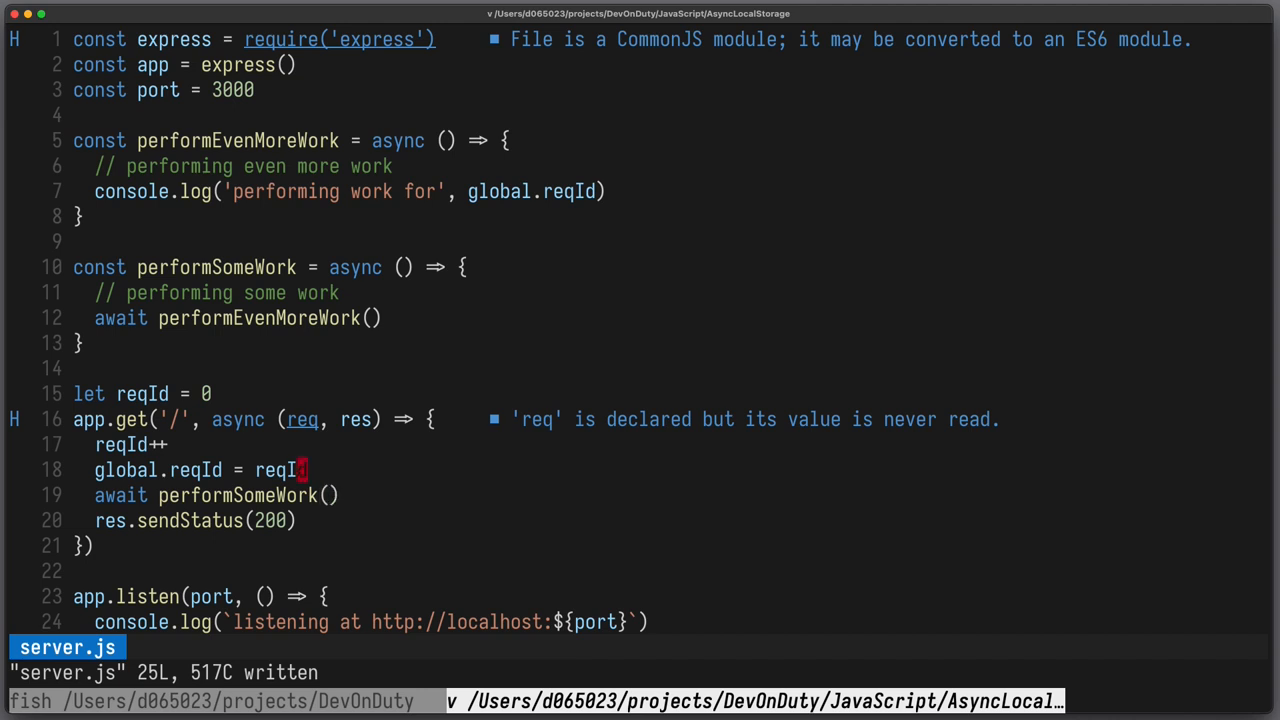
pyautogui.press('V')
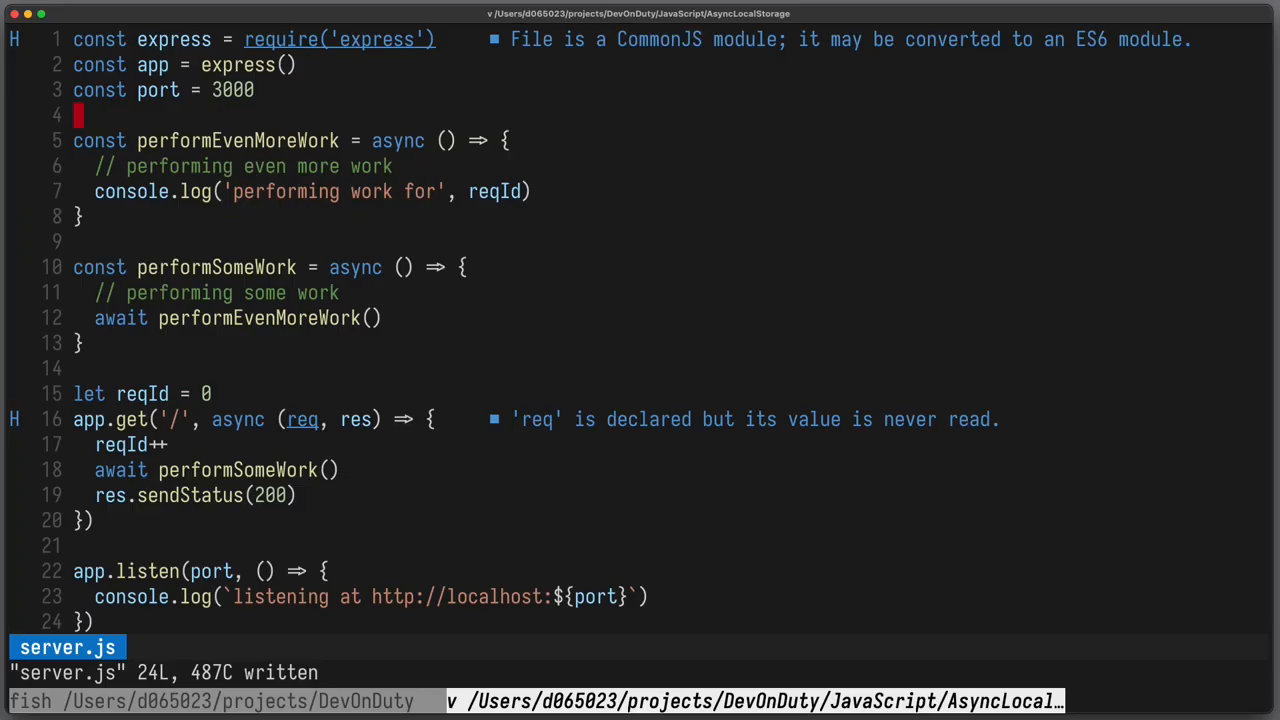
# - Require { AsyncLocalStorage } from 'async_hooks' and create 'const asyncLocalStorage = new AsyncLocalStorage()'
pyautogui.write("const {} = require('async_hooks")
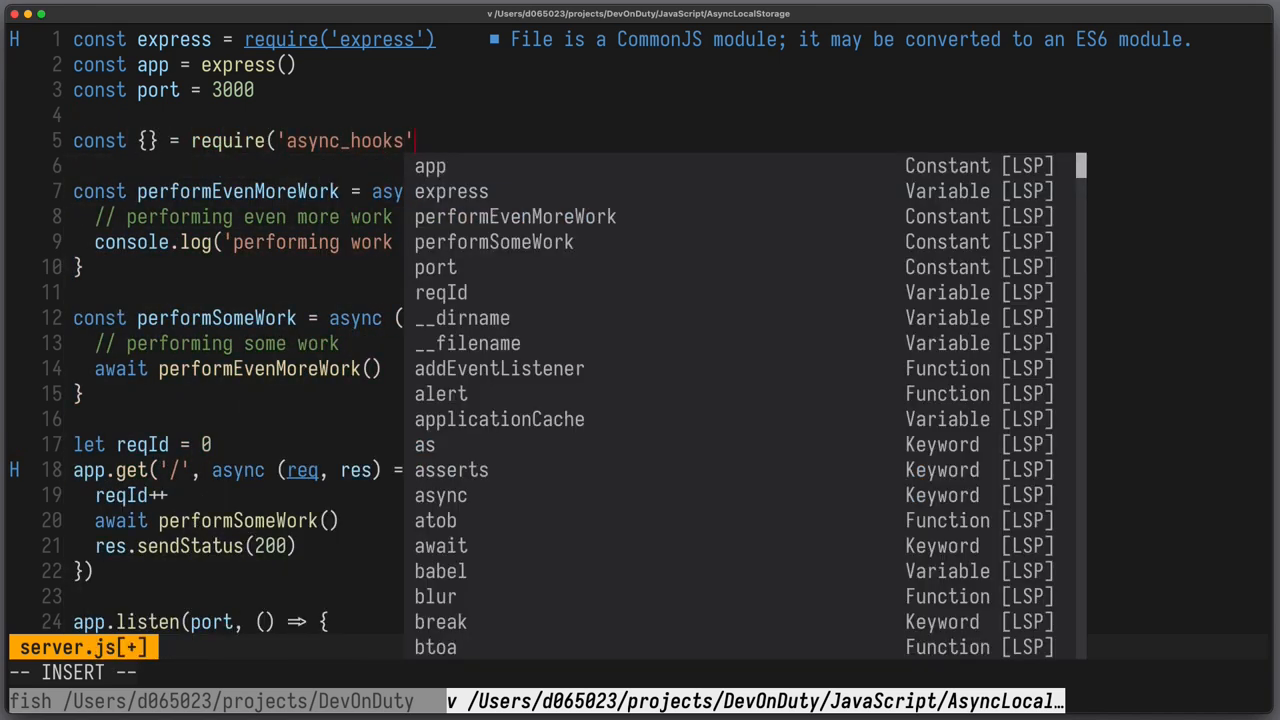
pyautogui.press('Escape')
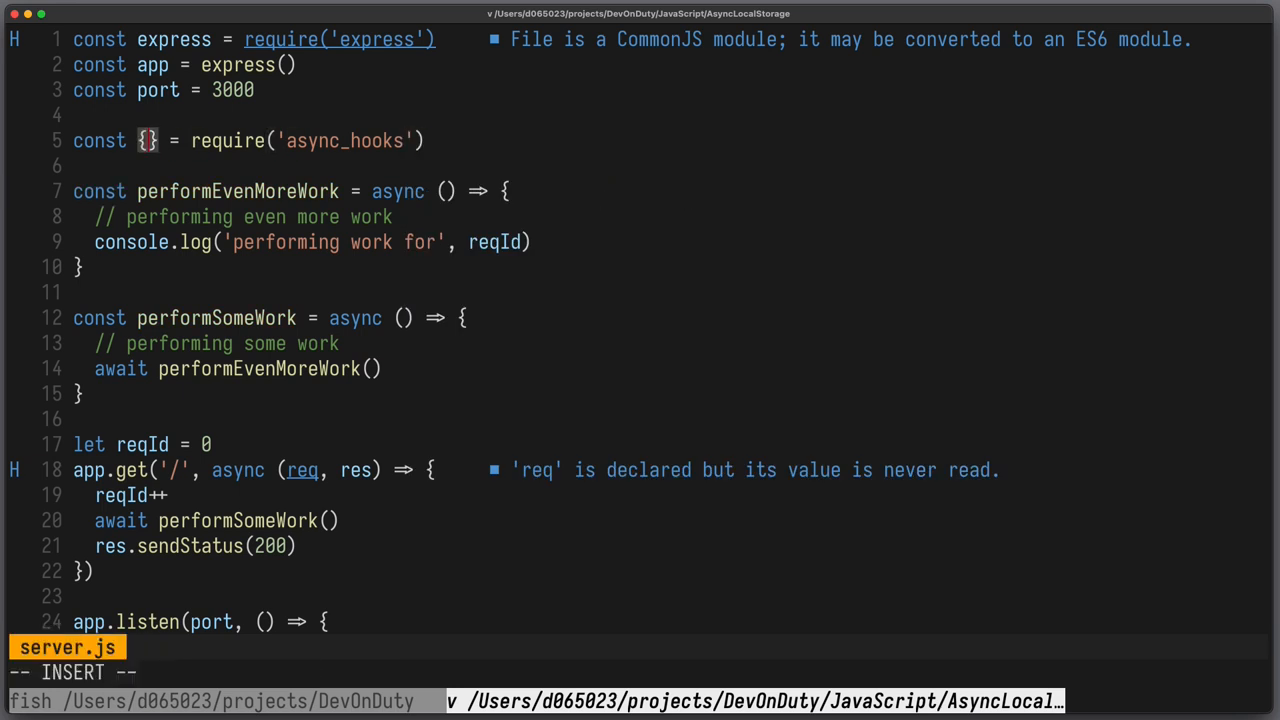
pyautogui.write('AsyncLocalStorage')
pyautogui.write('const ')
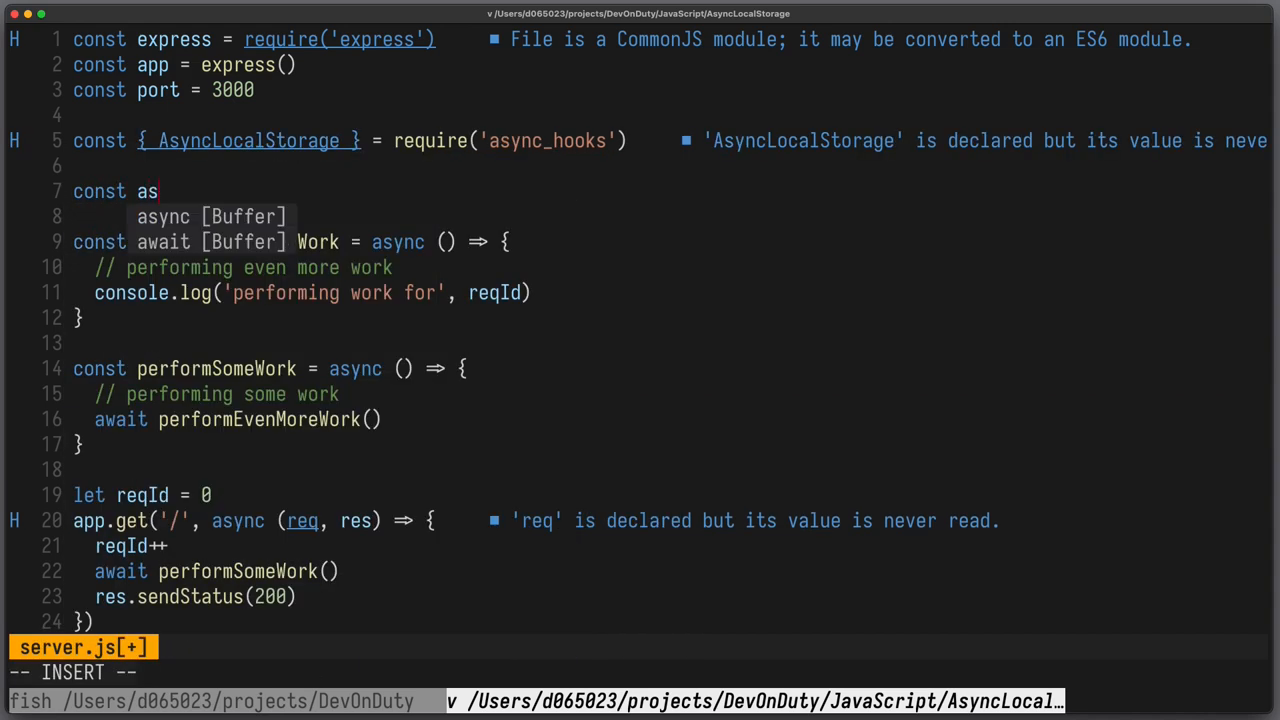
pyautogui.write('asyncLocalStorage')
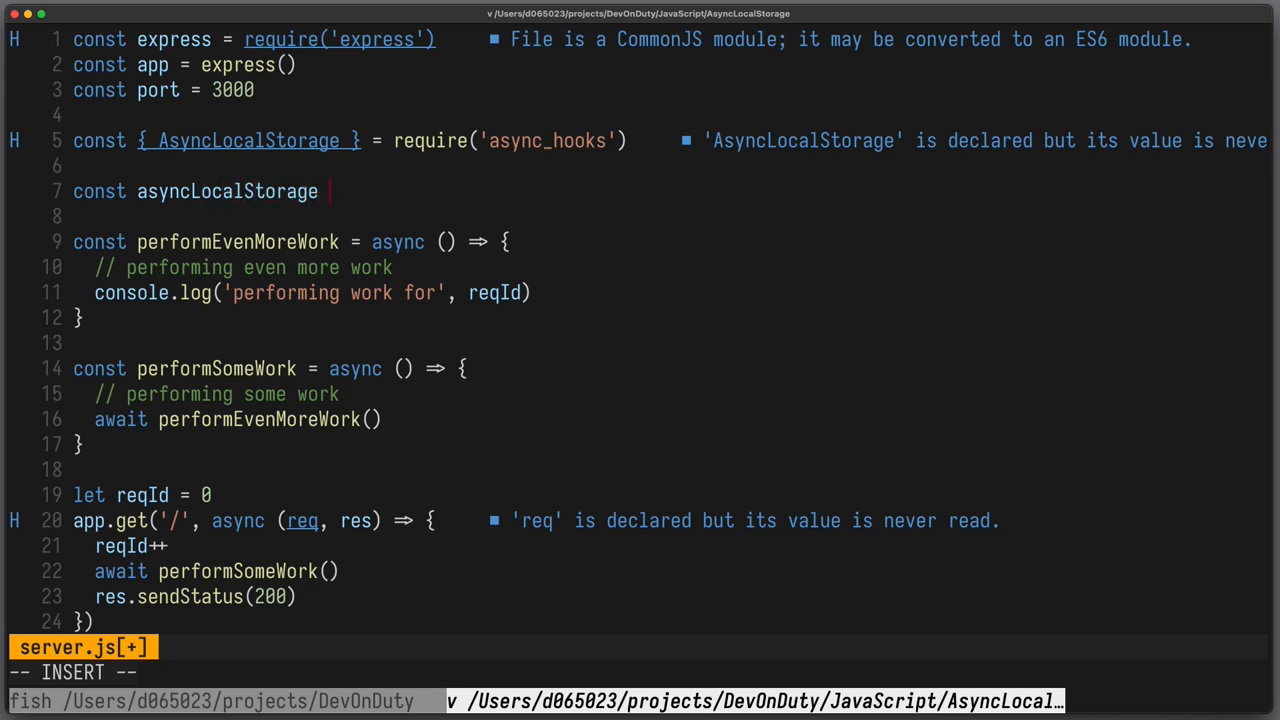
pyautogui.write('= new AsyncLocalStorage()')
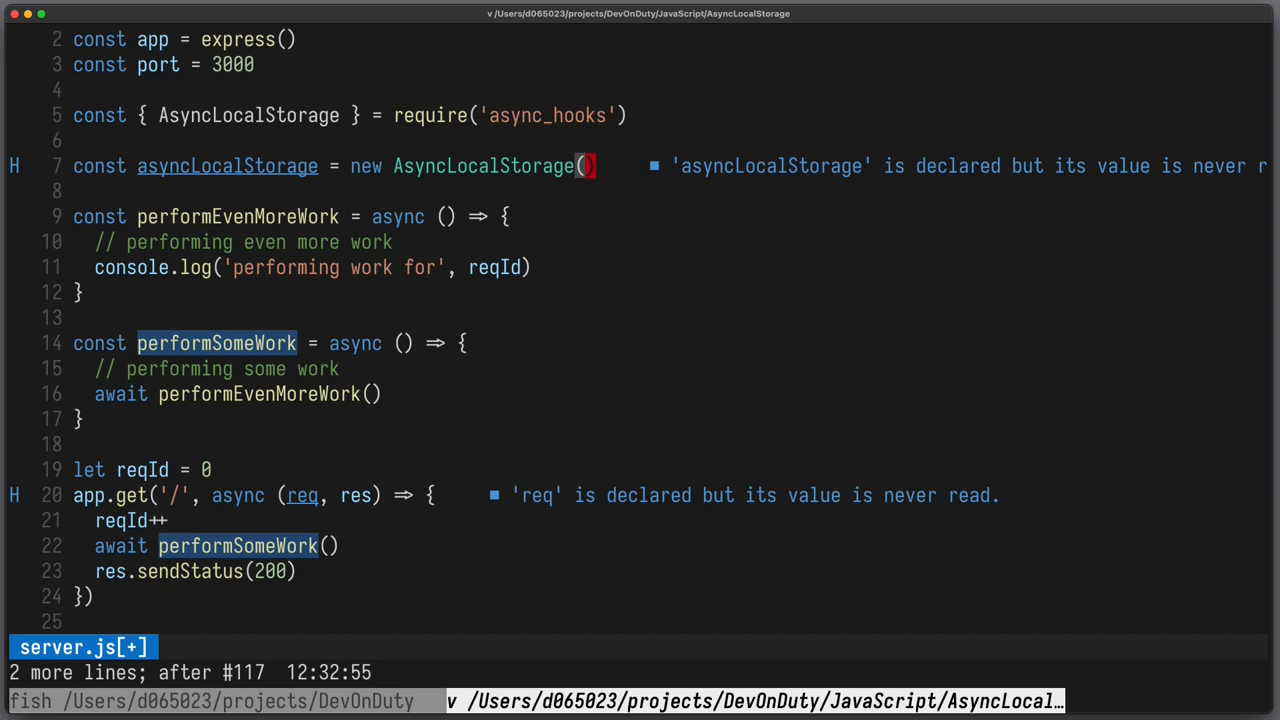
pyautogui.press('V')
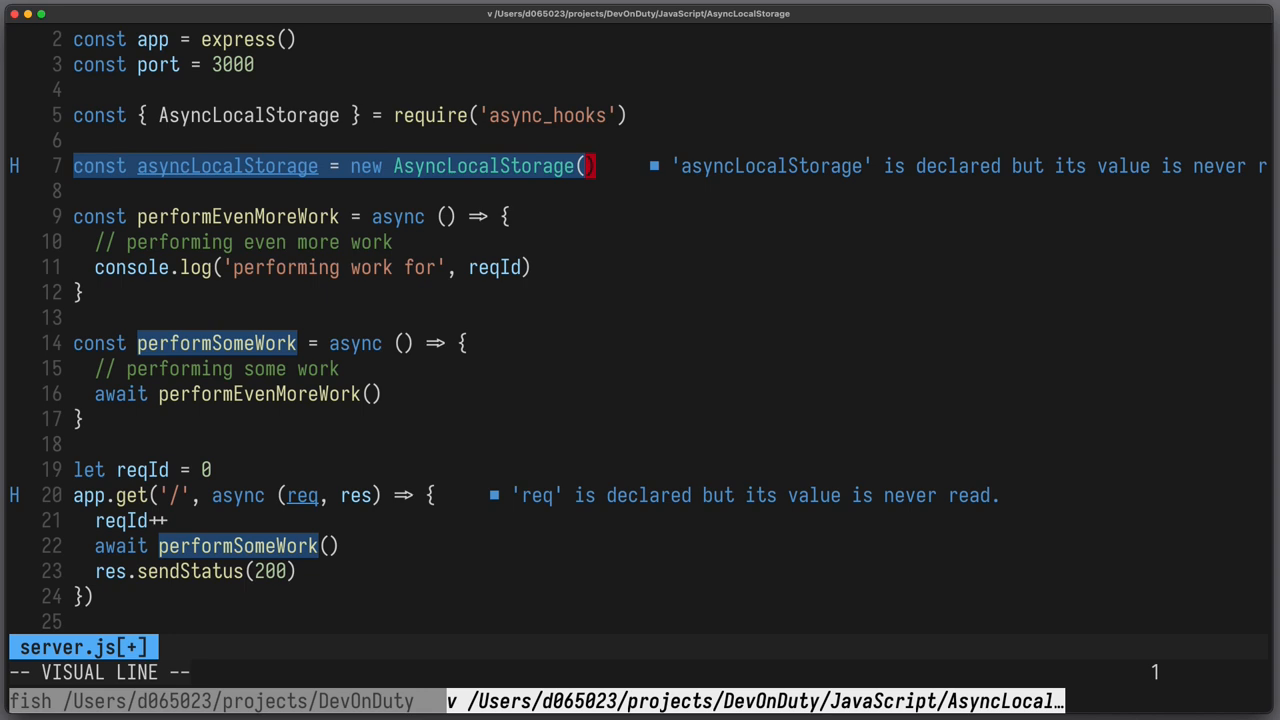
pyautogui.press('Escape')
pyautogui.write('asyncLocalStorage.run(')
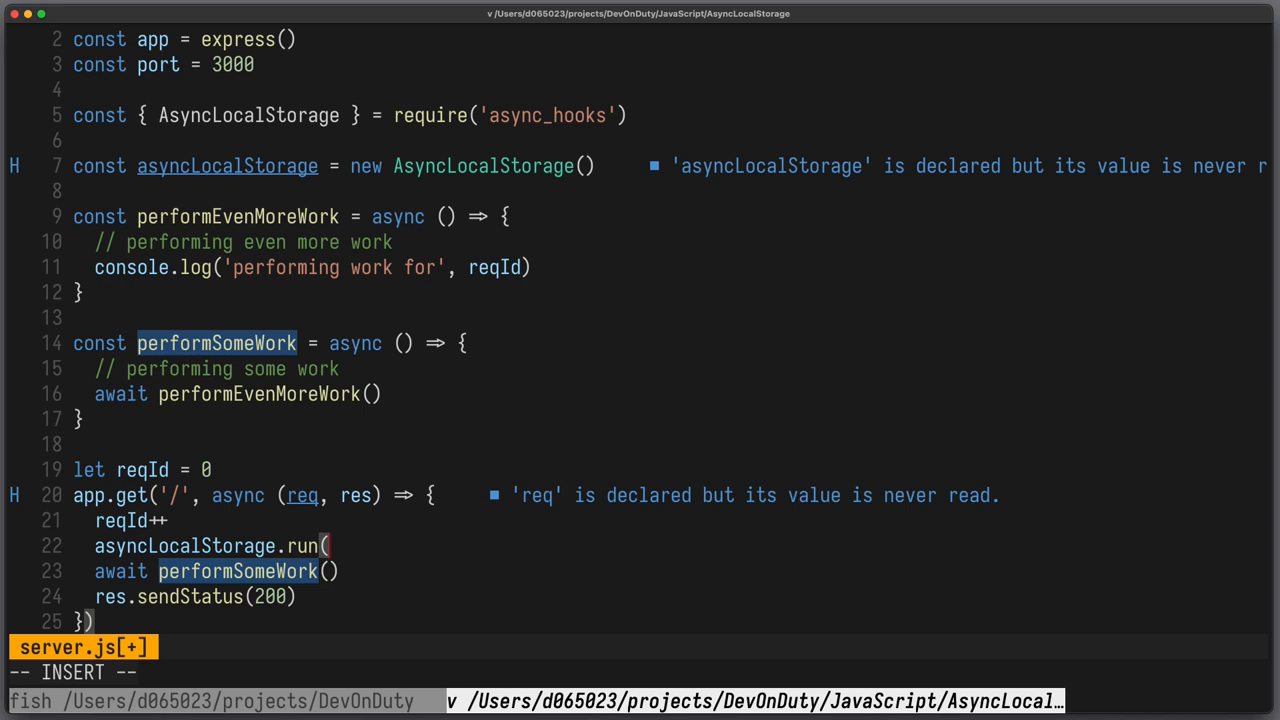
# - Wrap performSomeWork and sendStatus in asyncLocalStorage.run(reqId, async () => {...}) and start retyping the log's argument
pyautogui.write('reqId,')
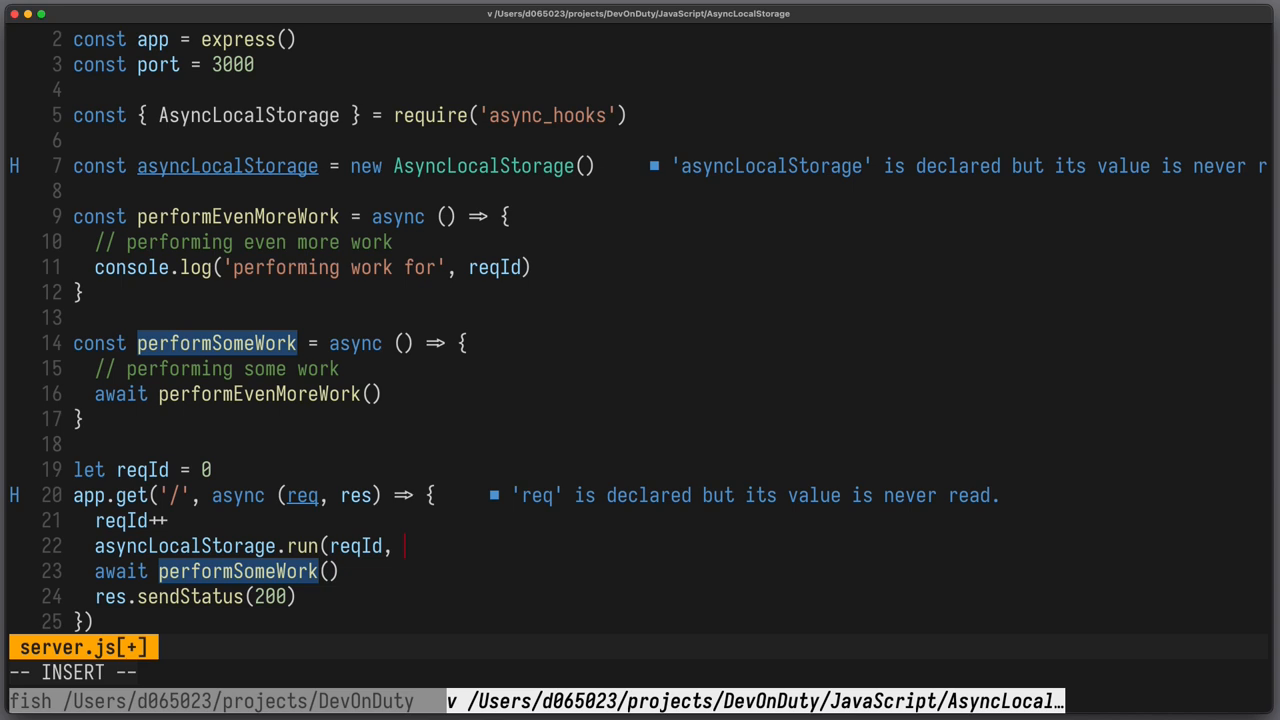
pyautogui.write('async () => {')
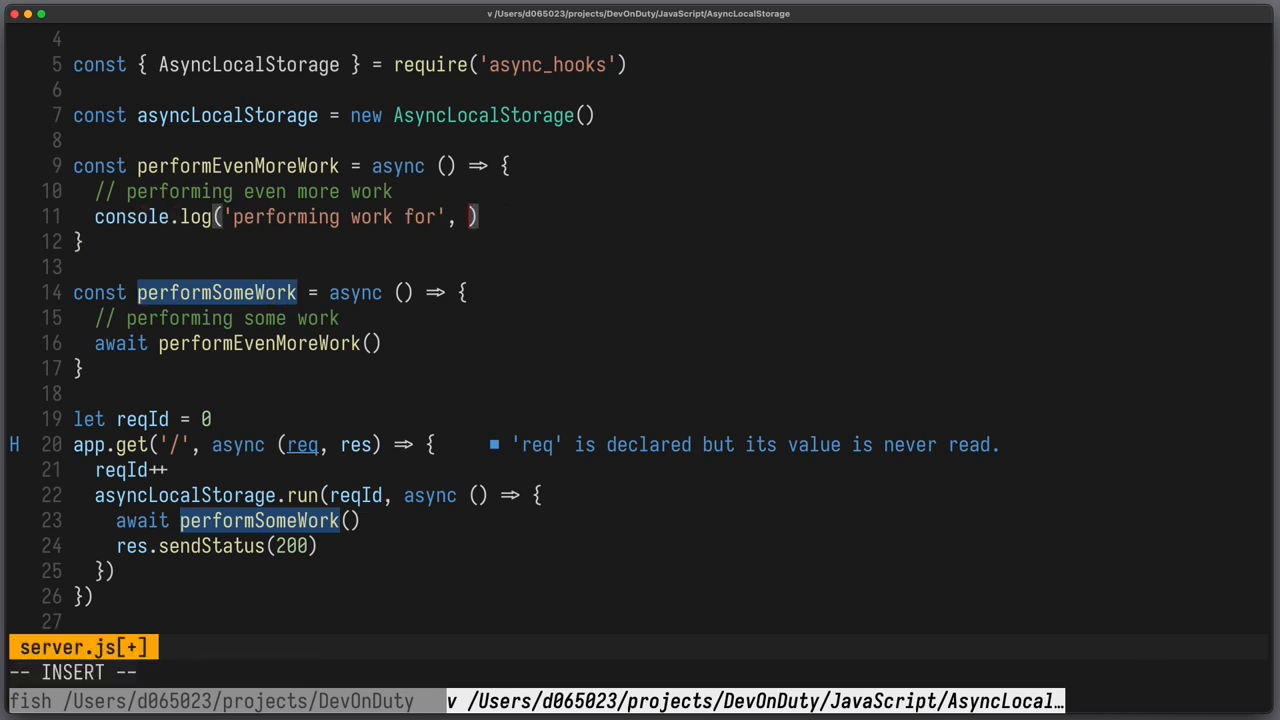
pyautogui.write('asyn')
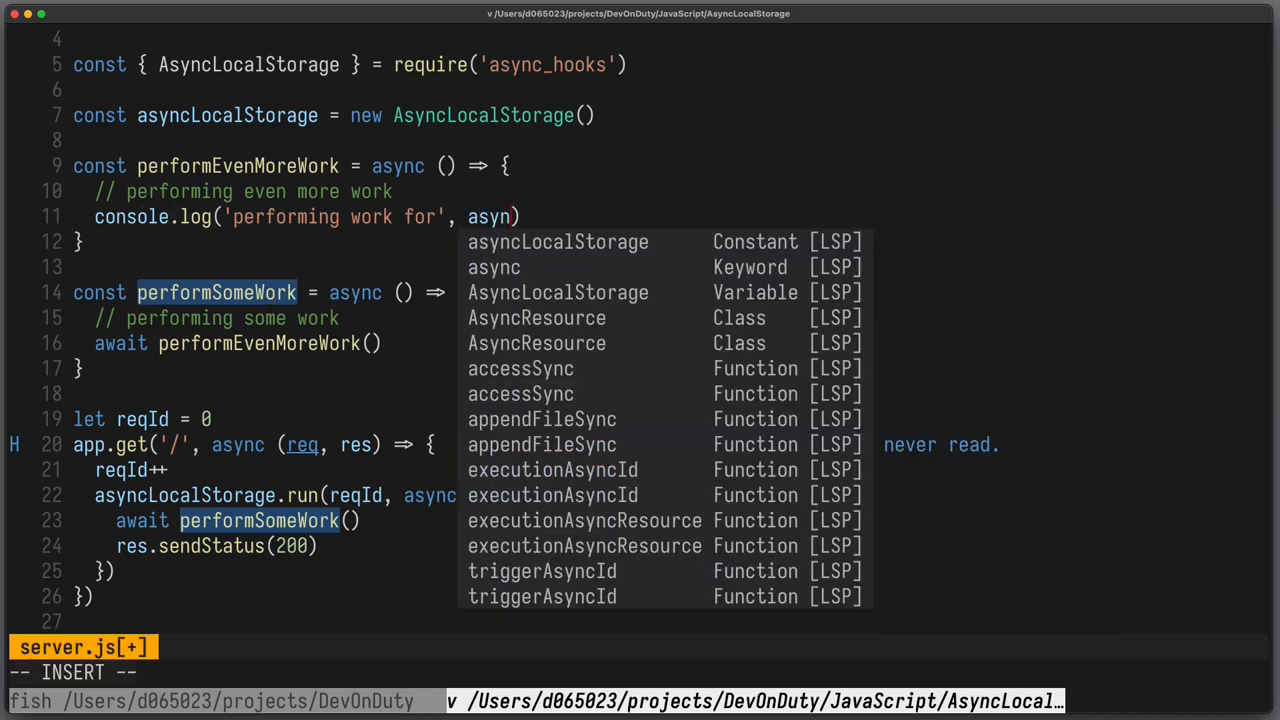